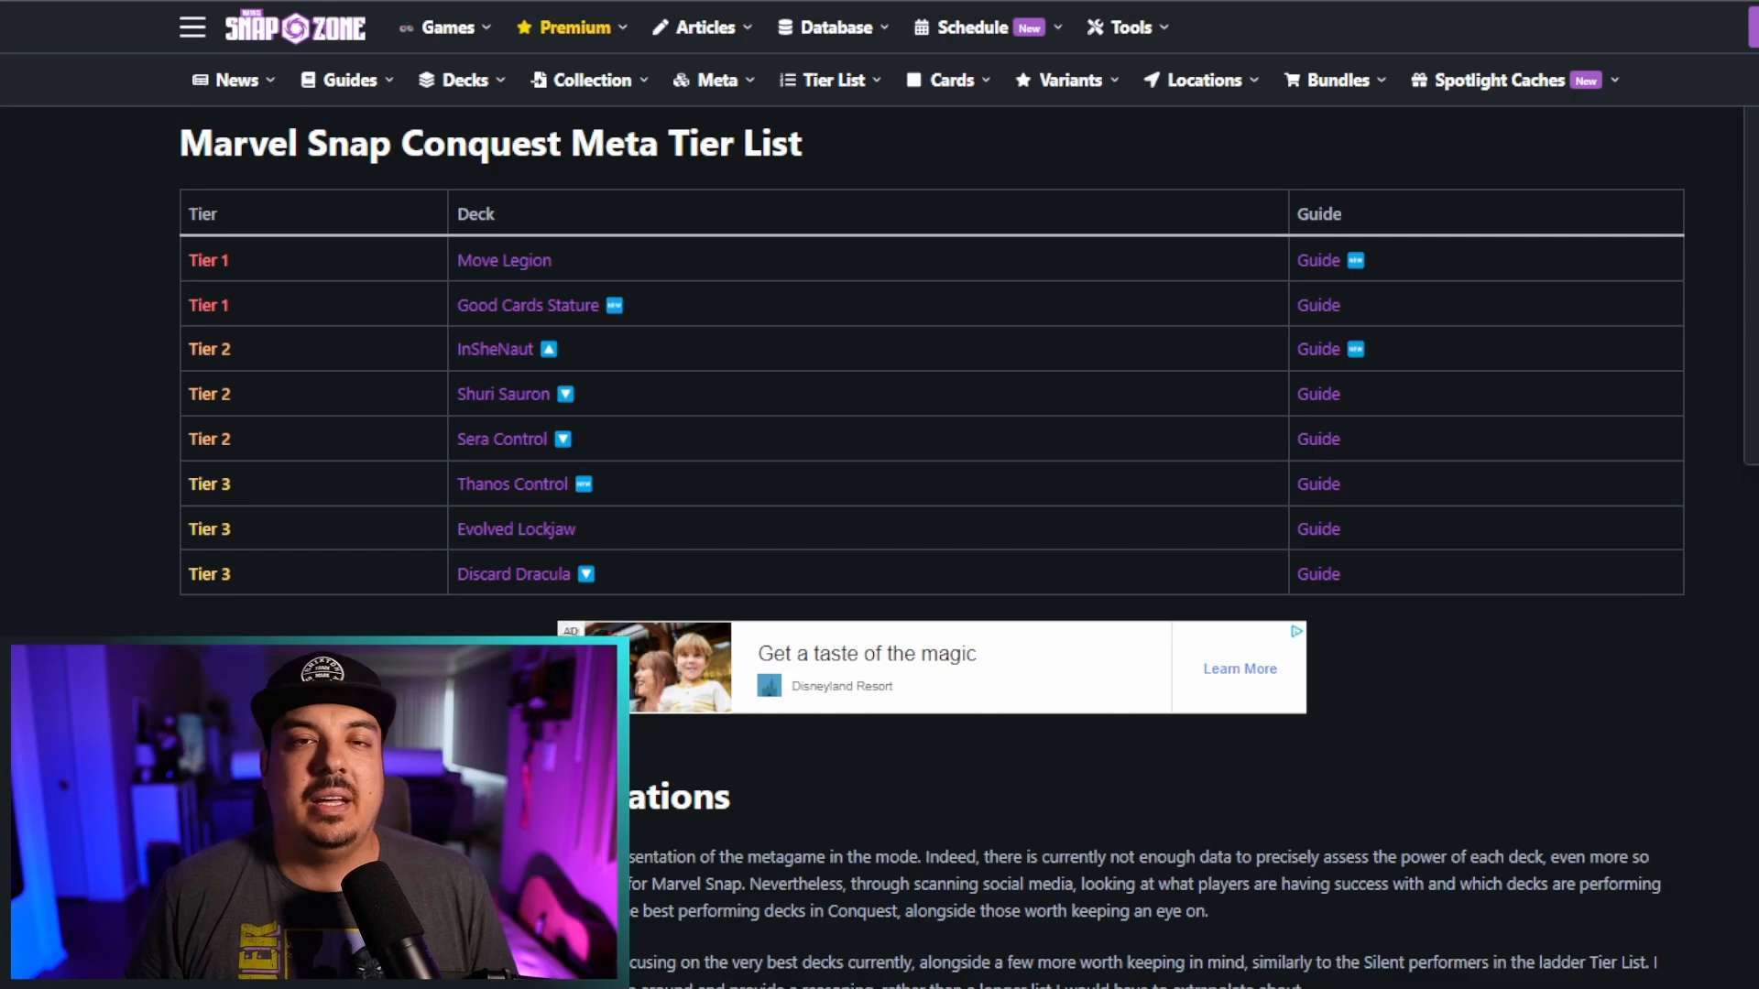
Open the Good Cards Stature deck page from the Tier 1 row of the tier list
click(504, 258)
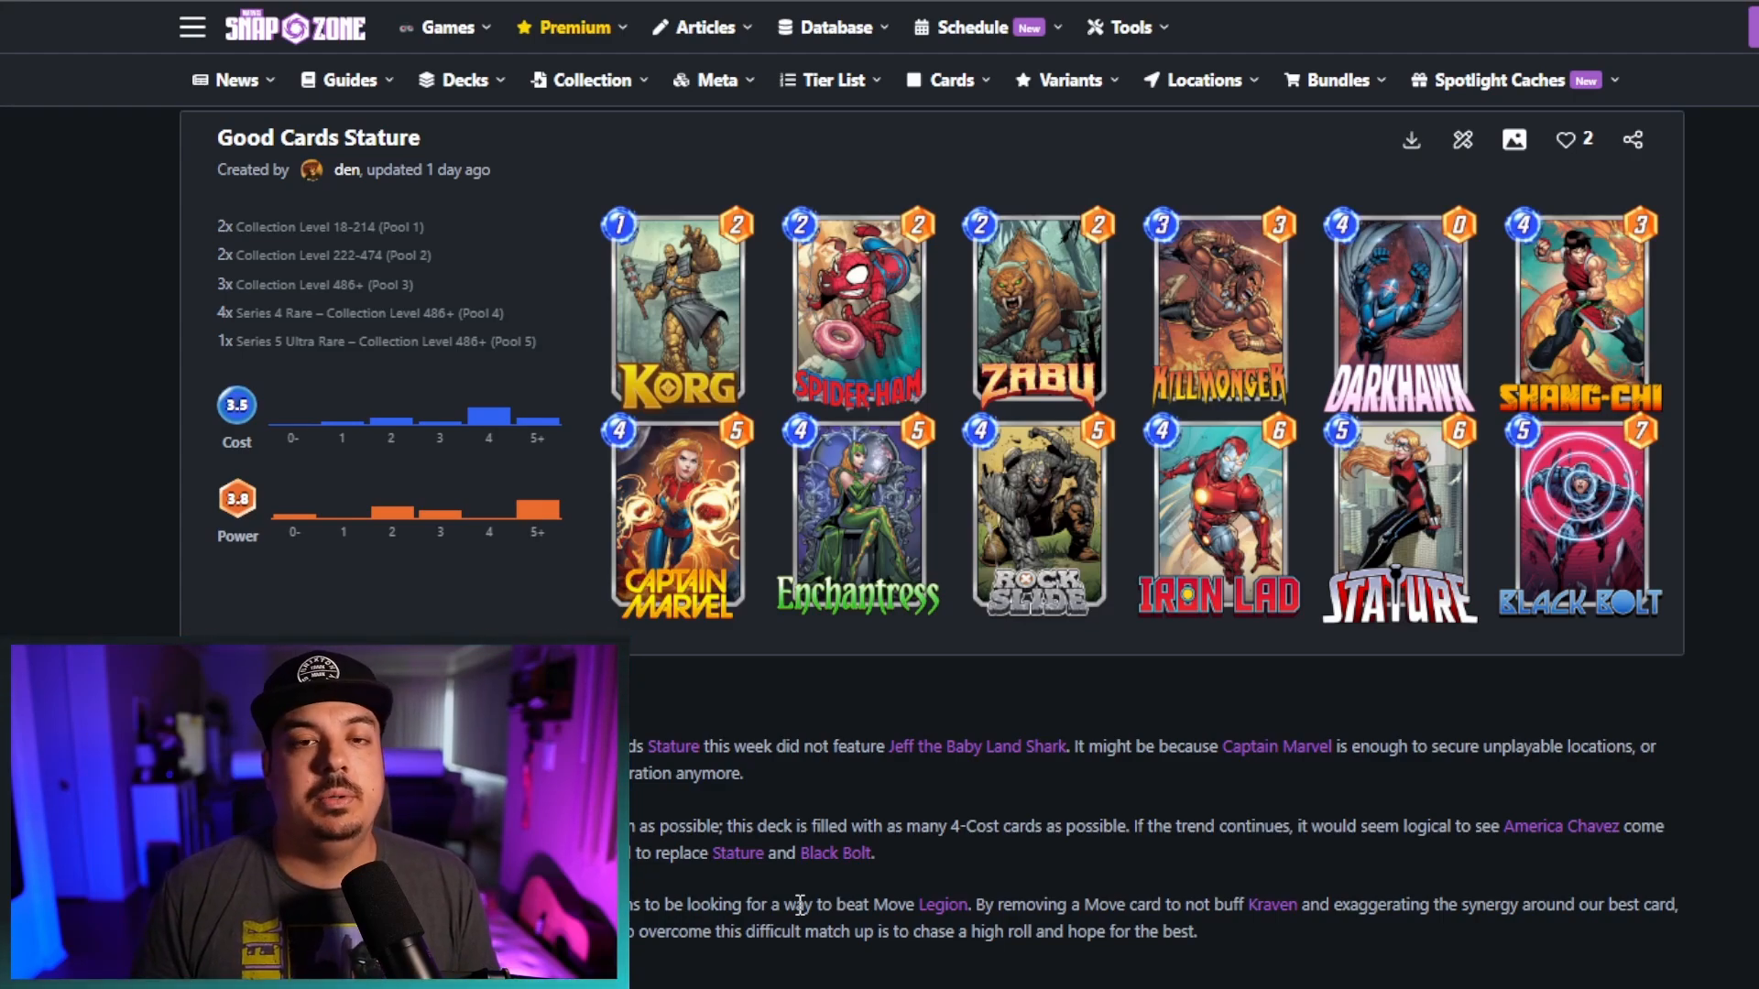
mouse_move(1171, 955)
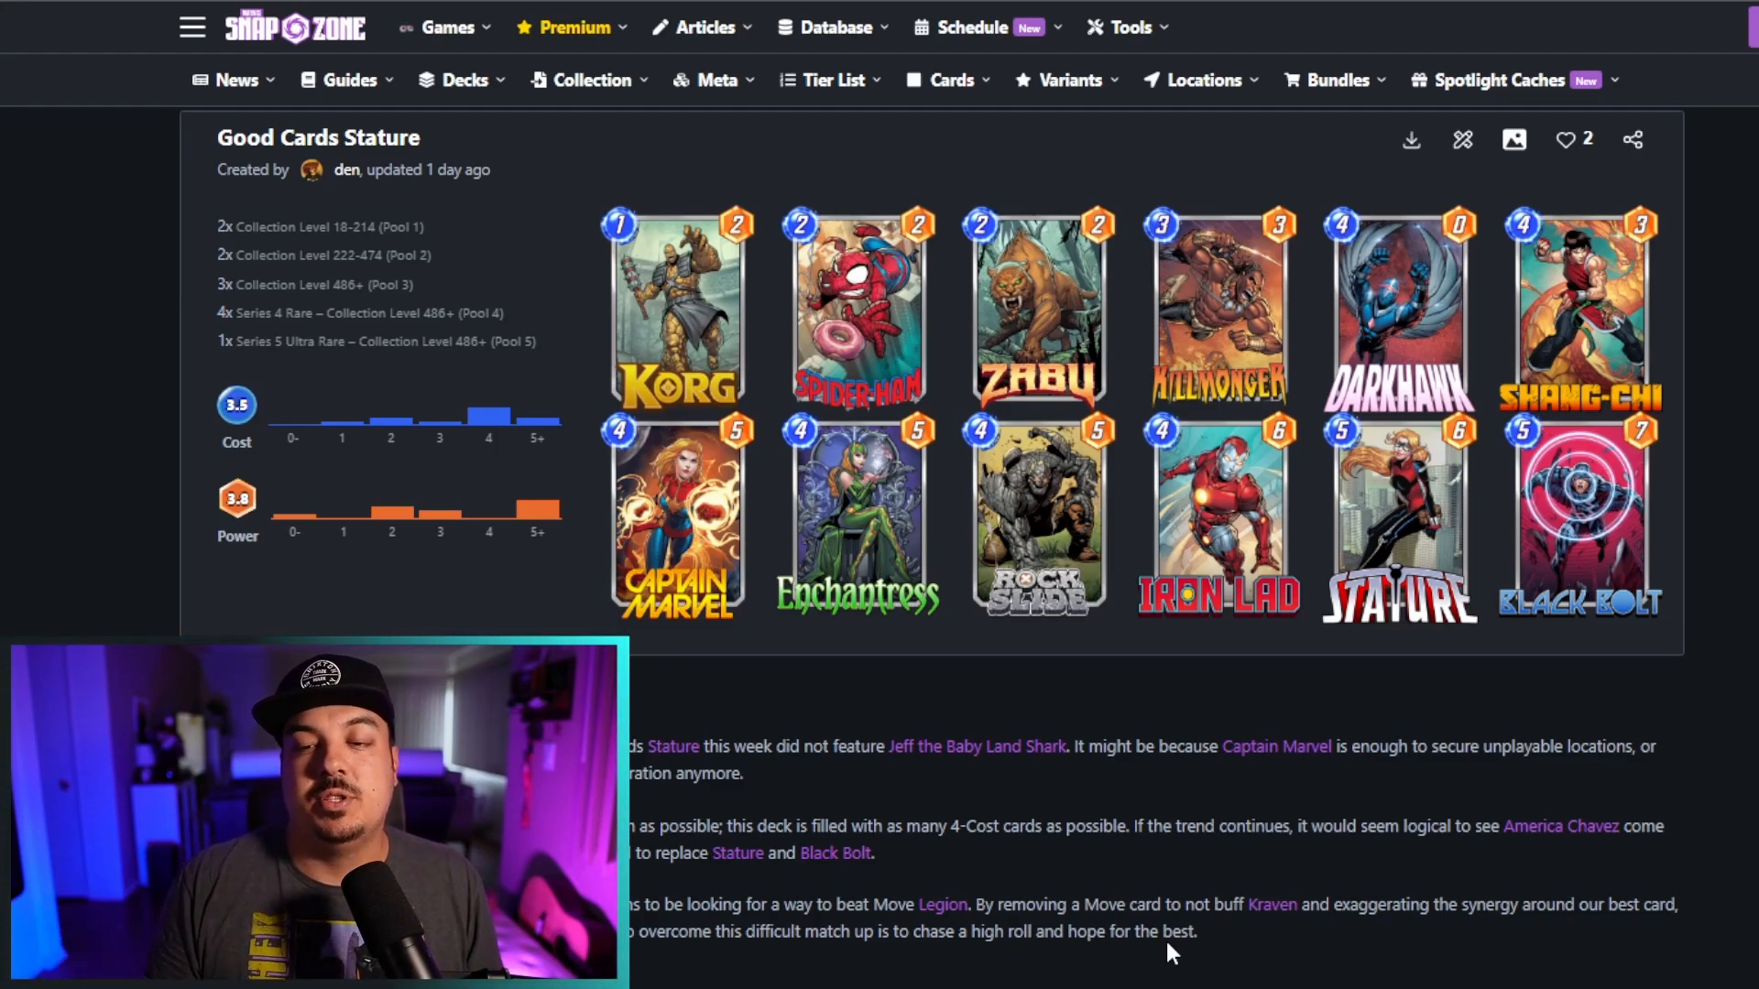
mouse_move(1116, 852)
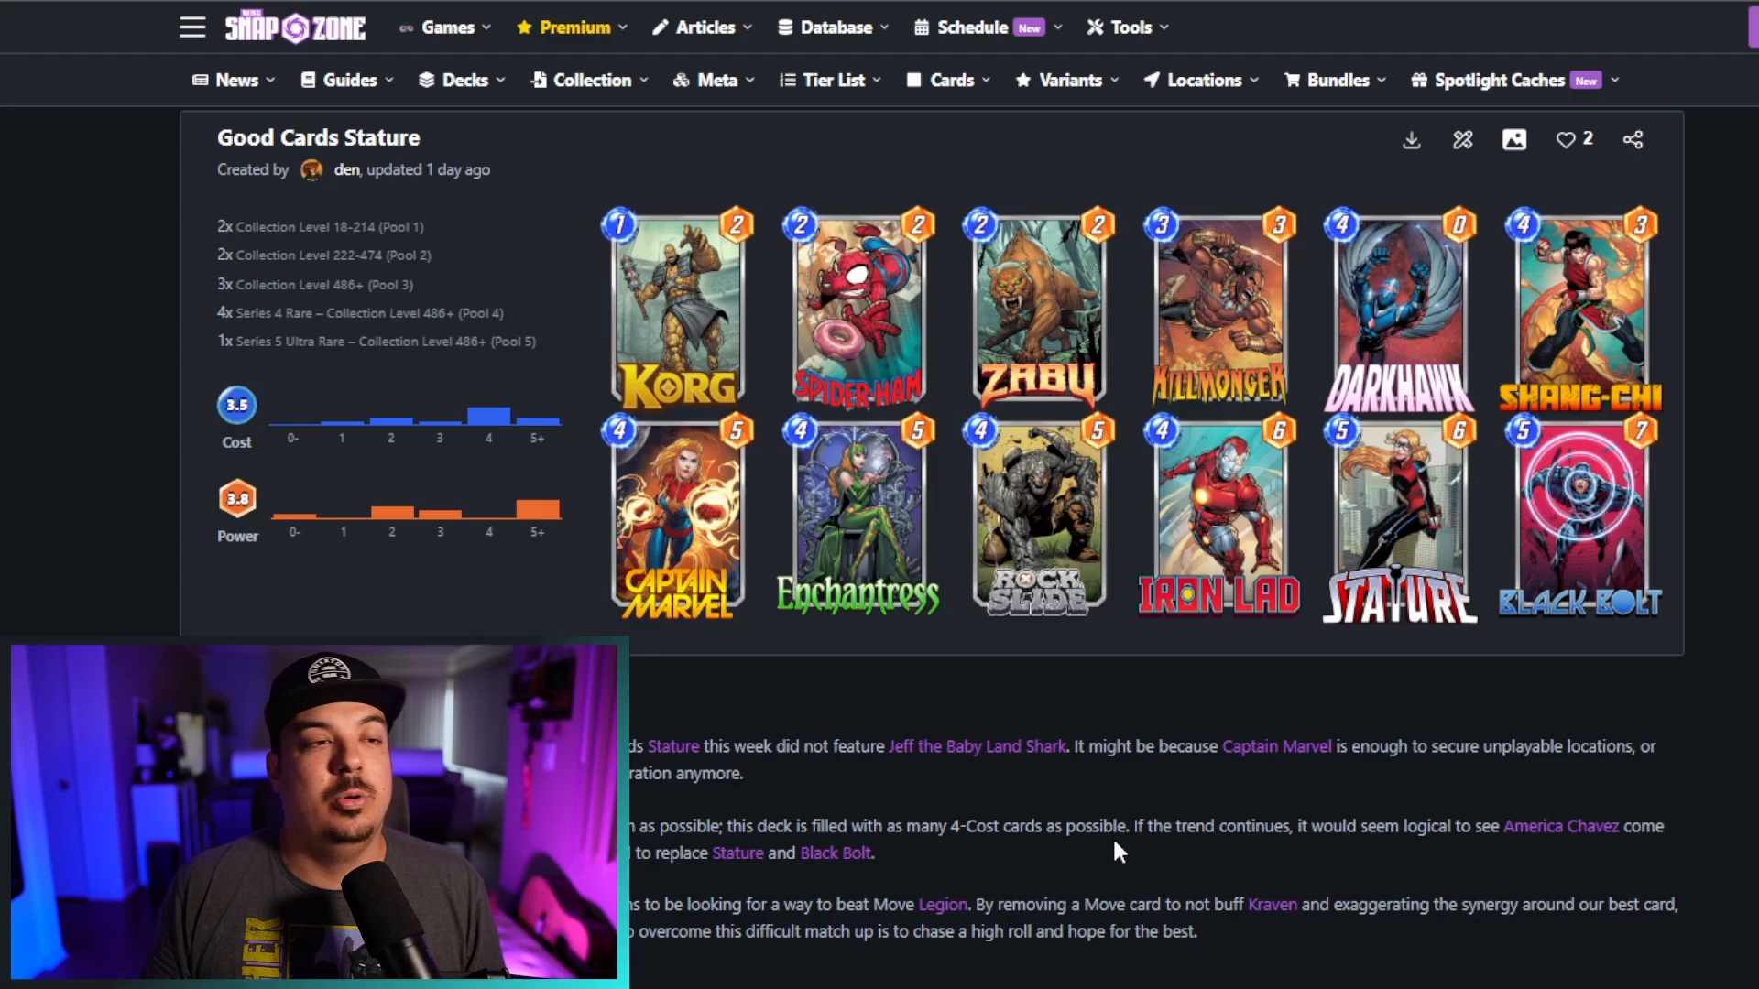
mouse_move(1147, 826)
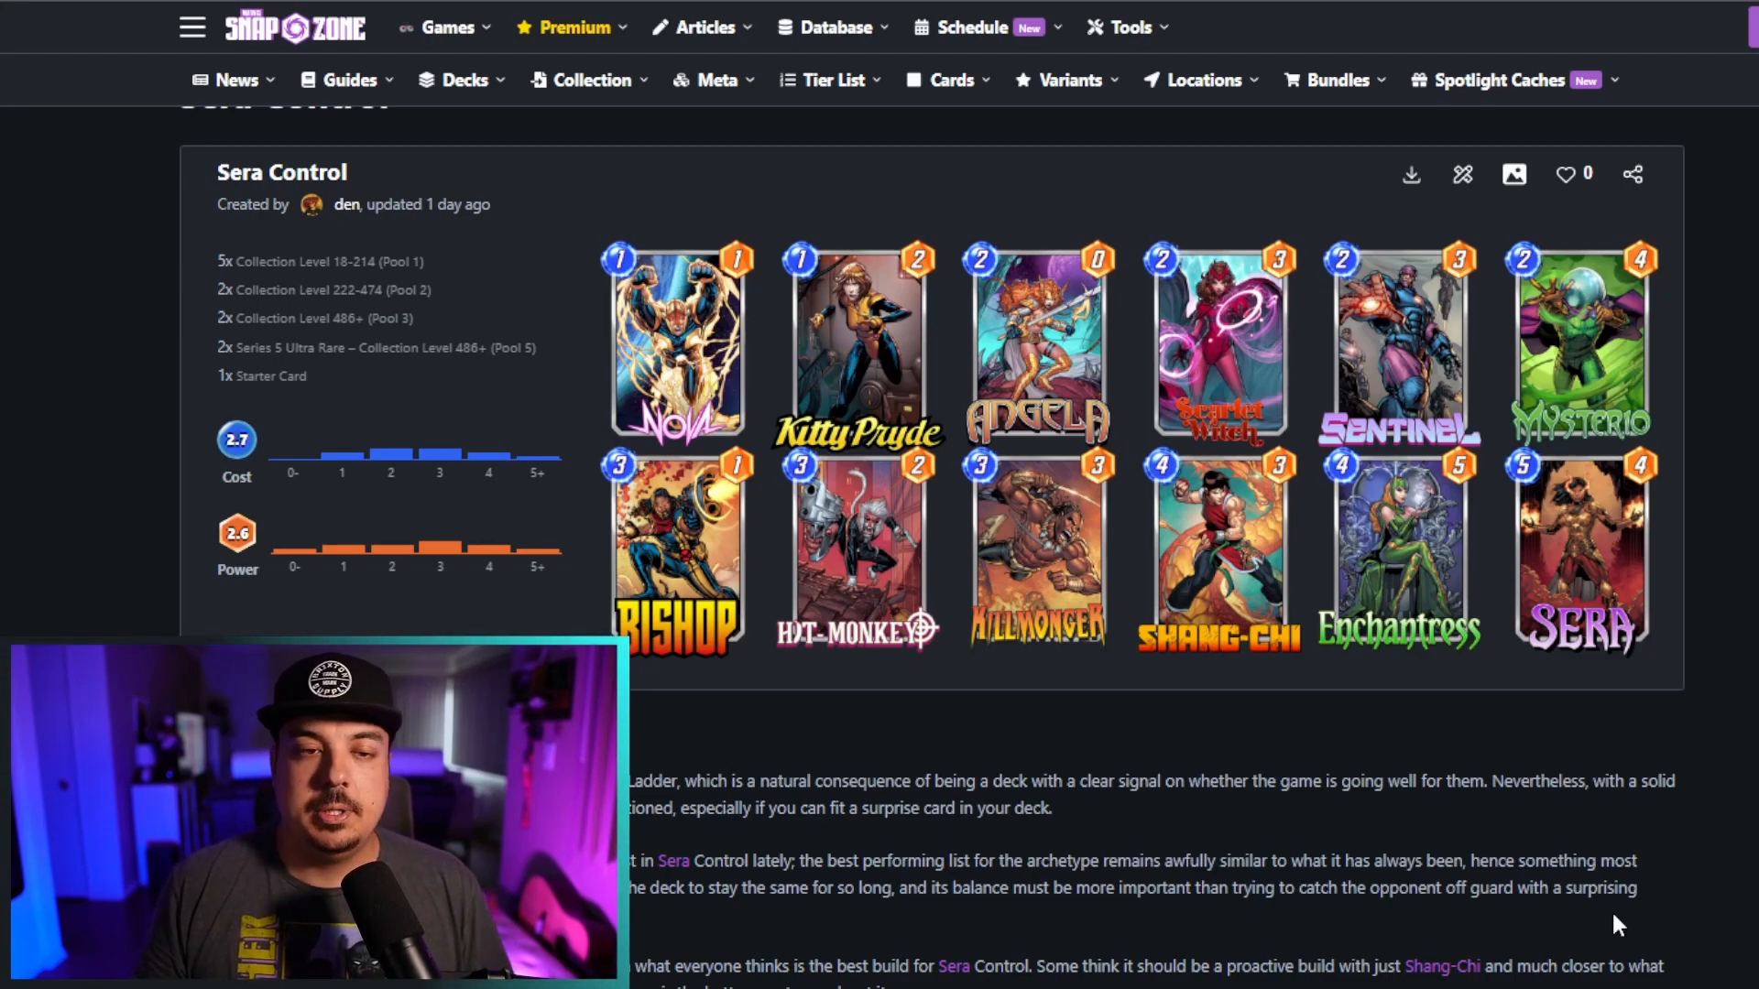
mouse_move(1475, 925)
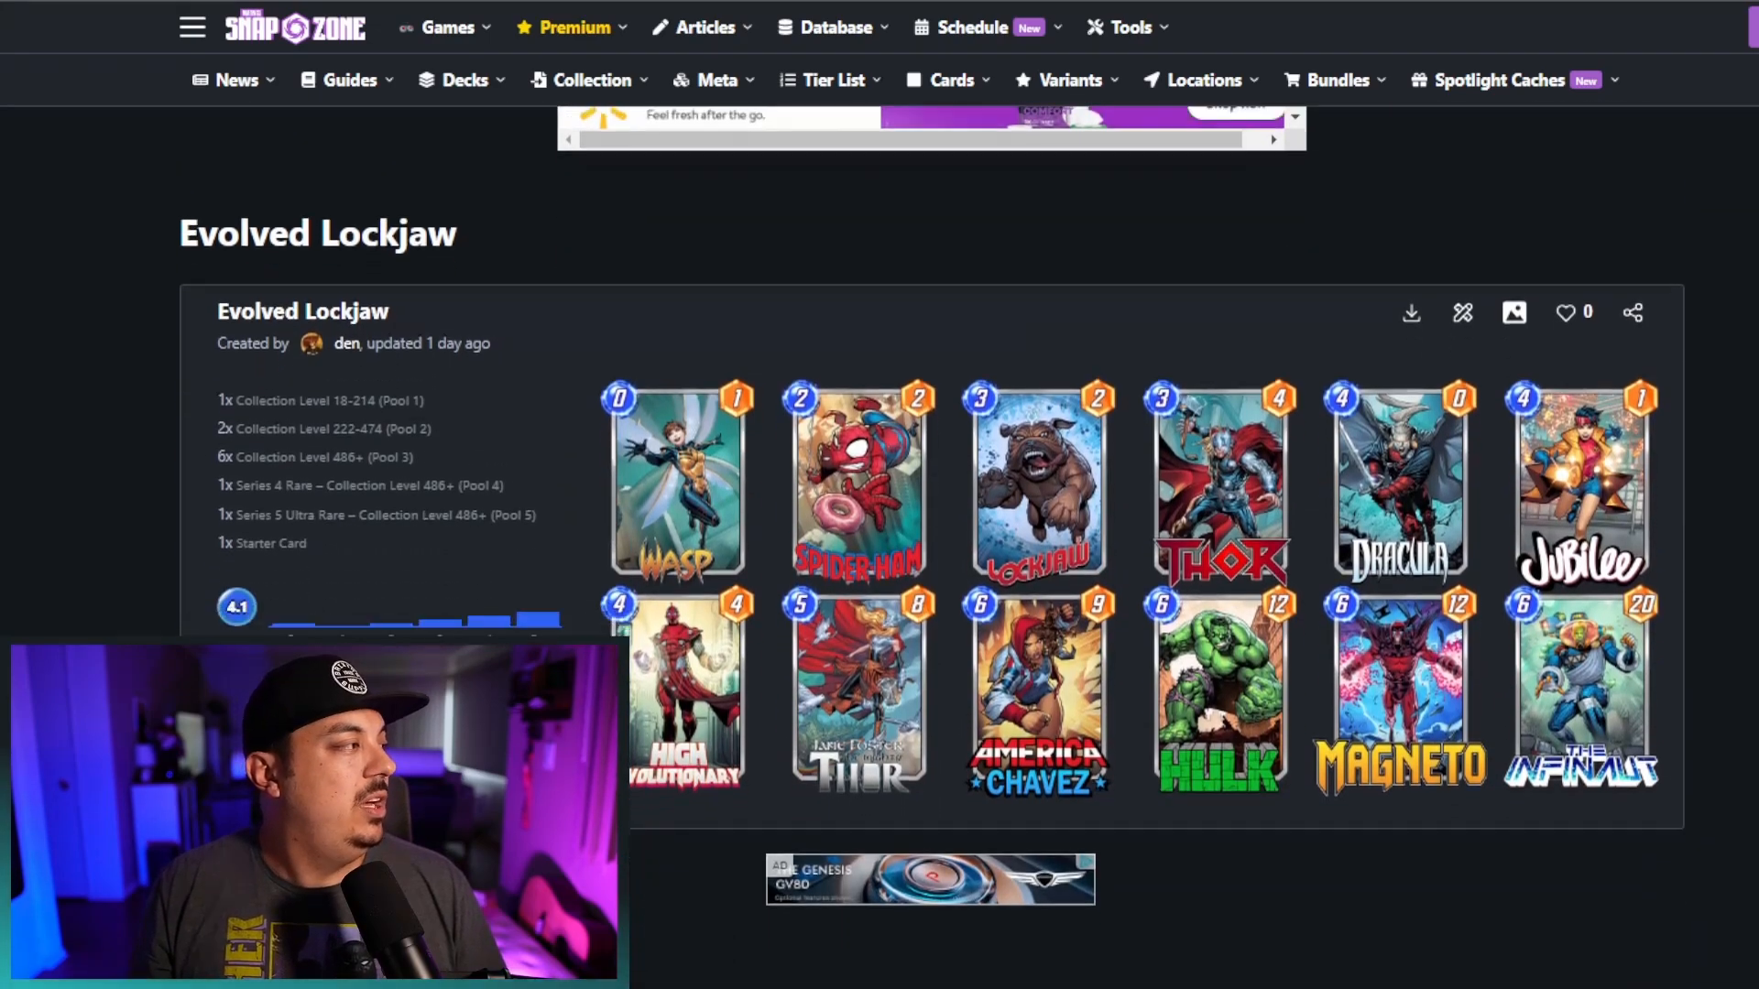
scroll(up, 3)
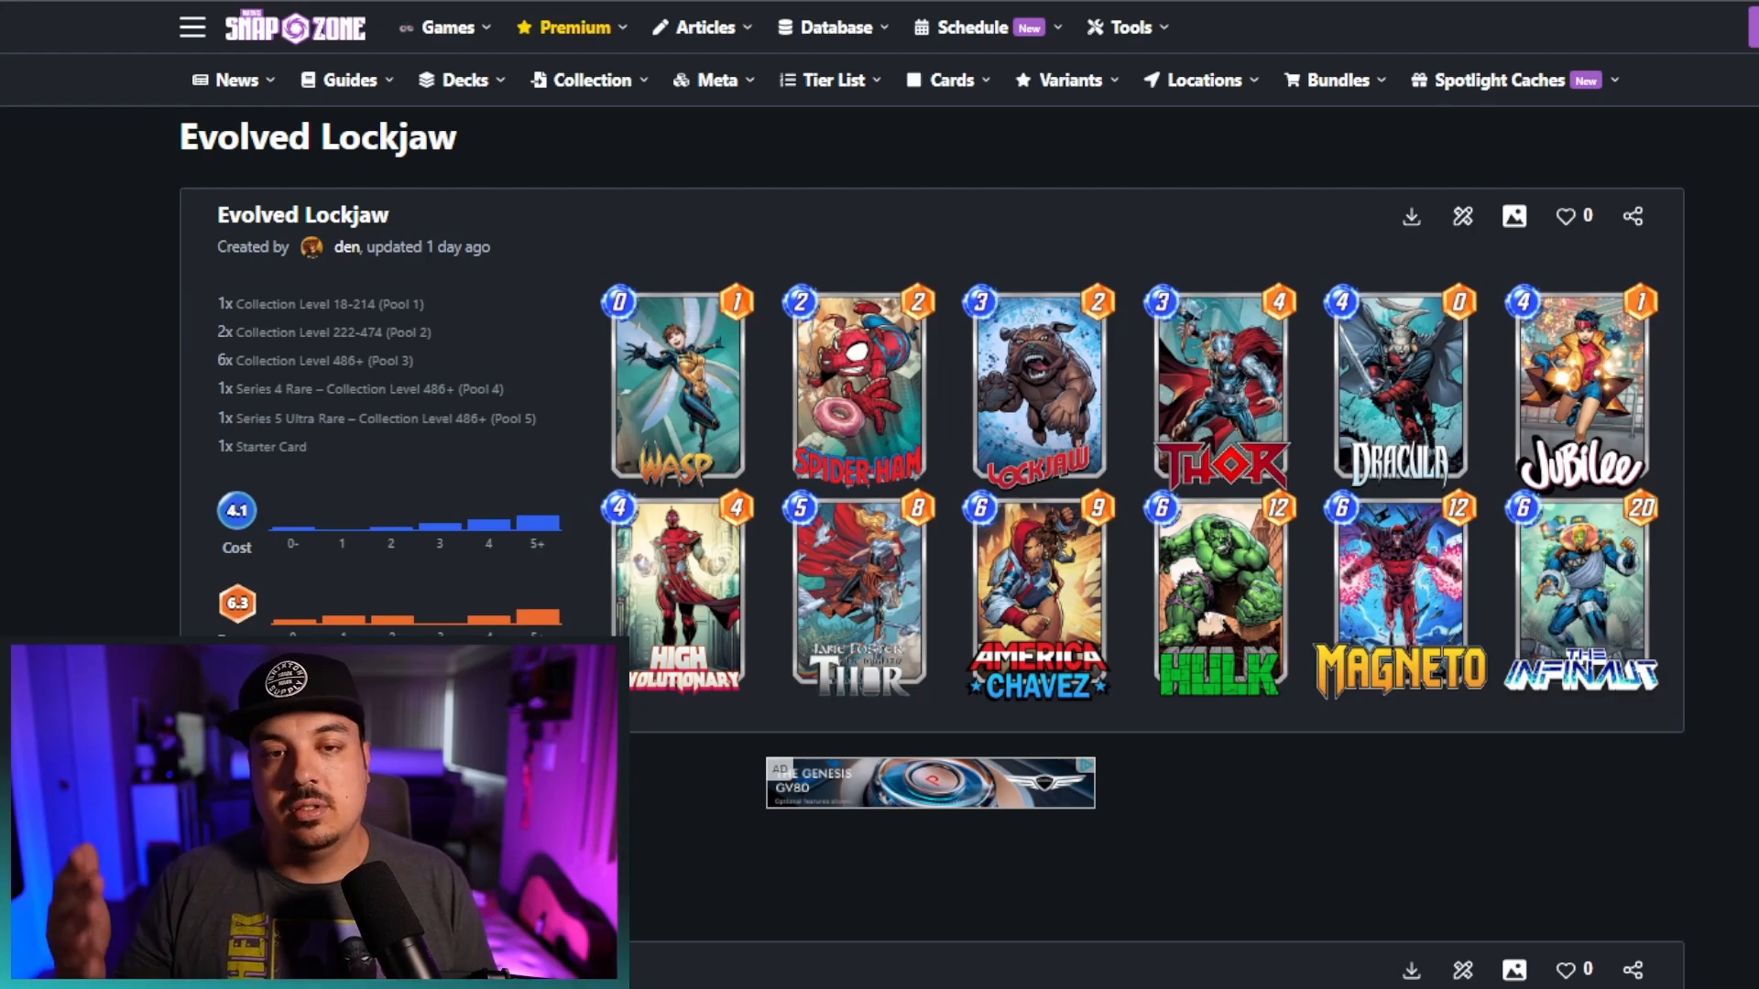
Scroll down until the whole Discard Dracula twelve-card grid, Nebula to America Chavez, is visible
scroll(down, 3)
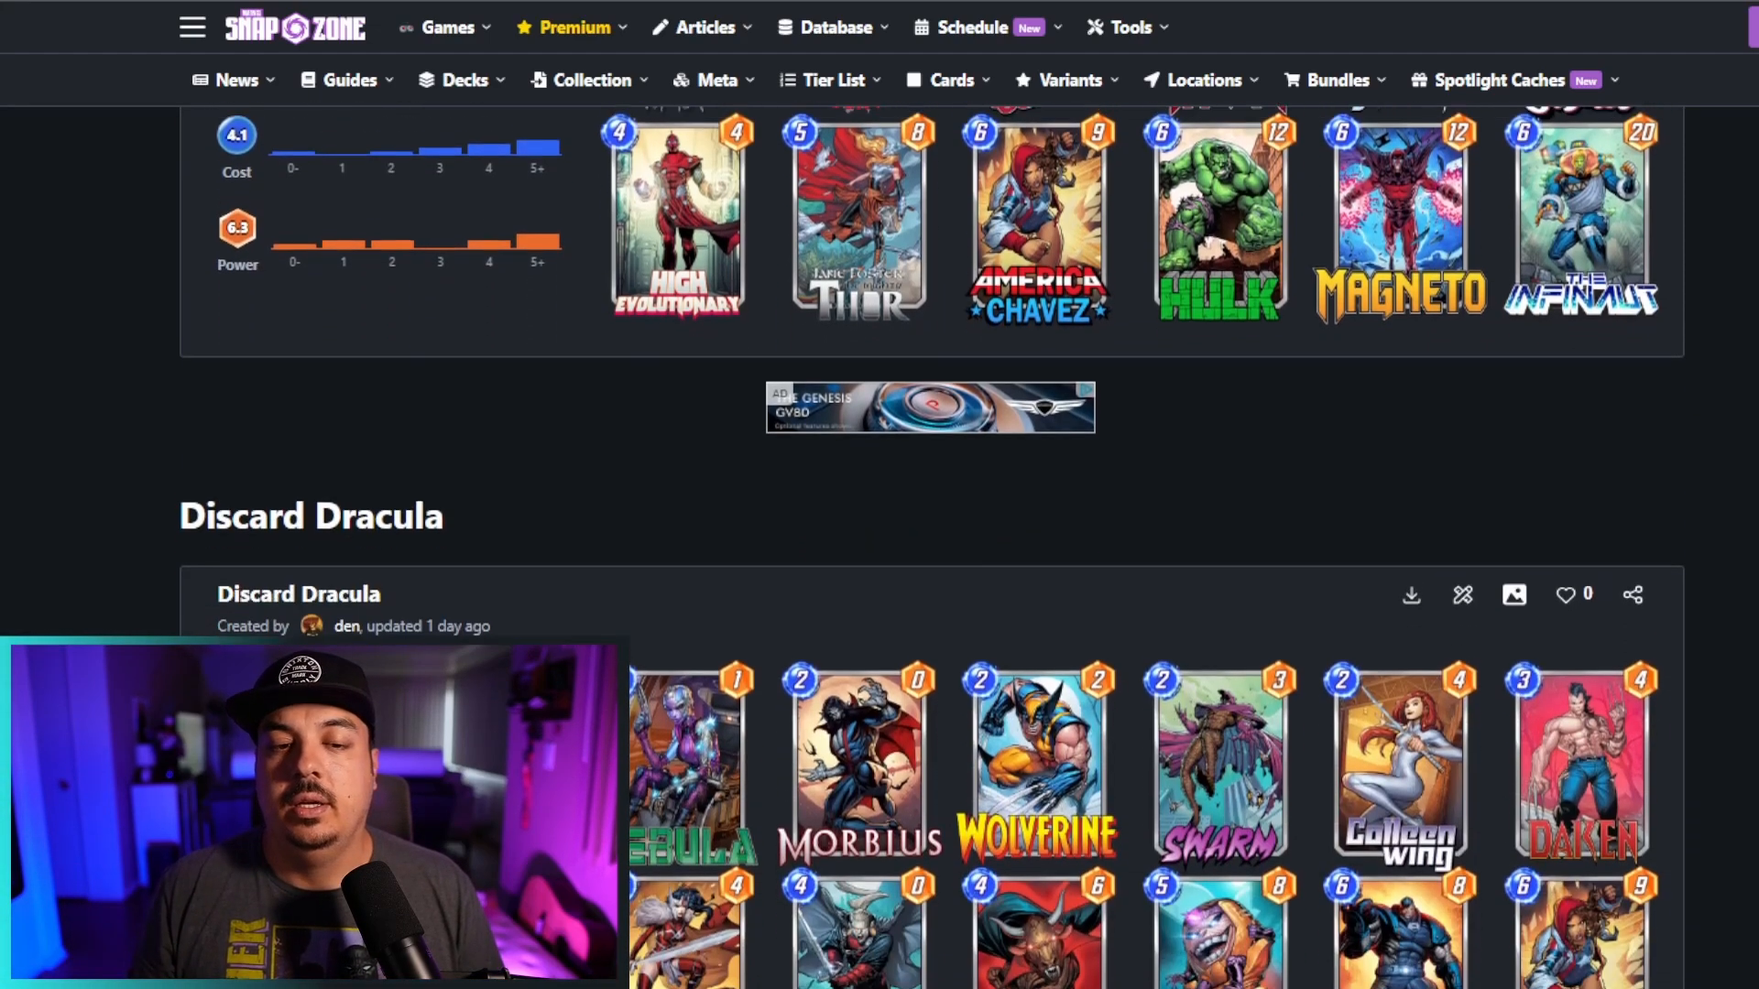
scroll(down, 3)
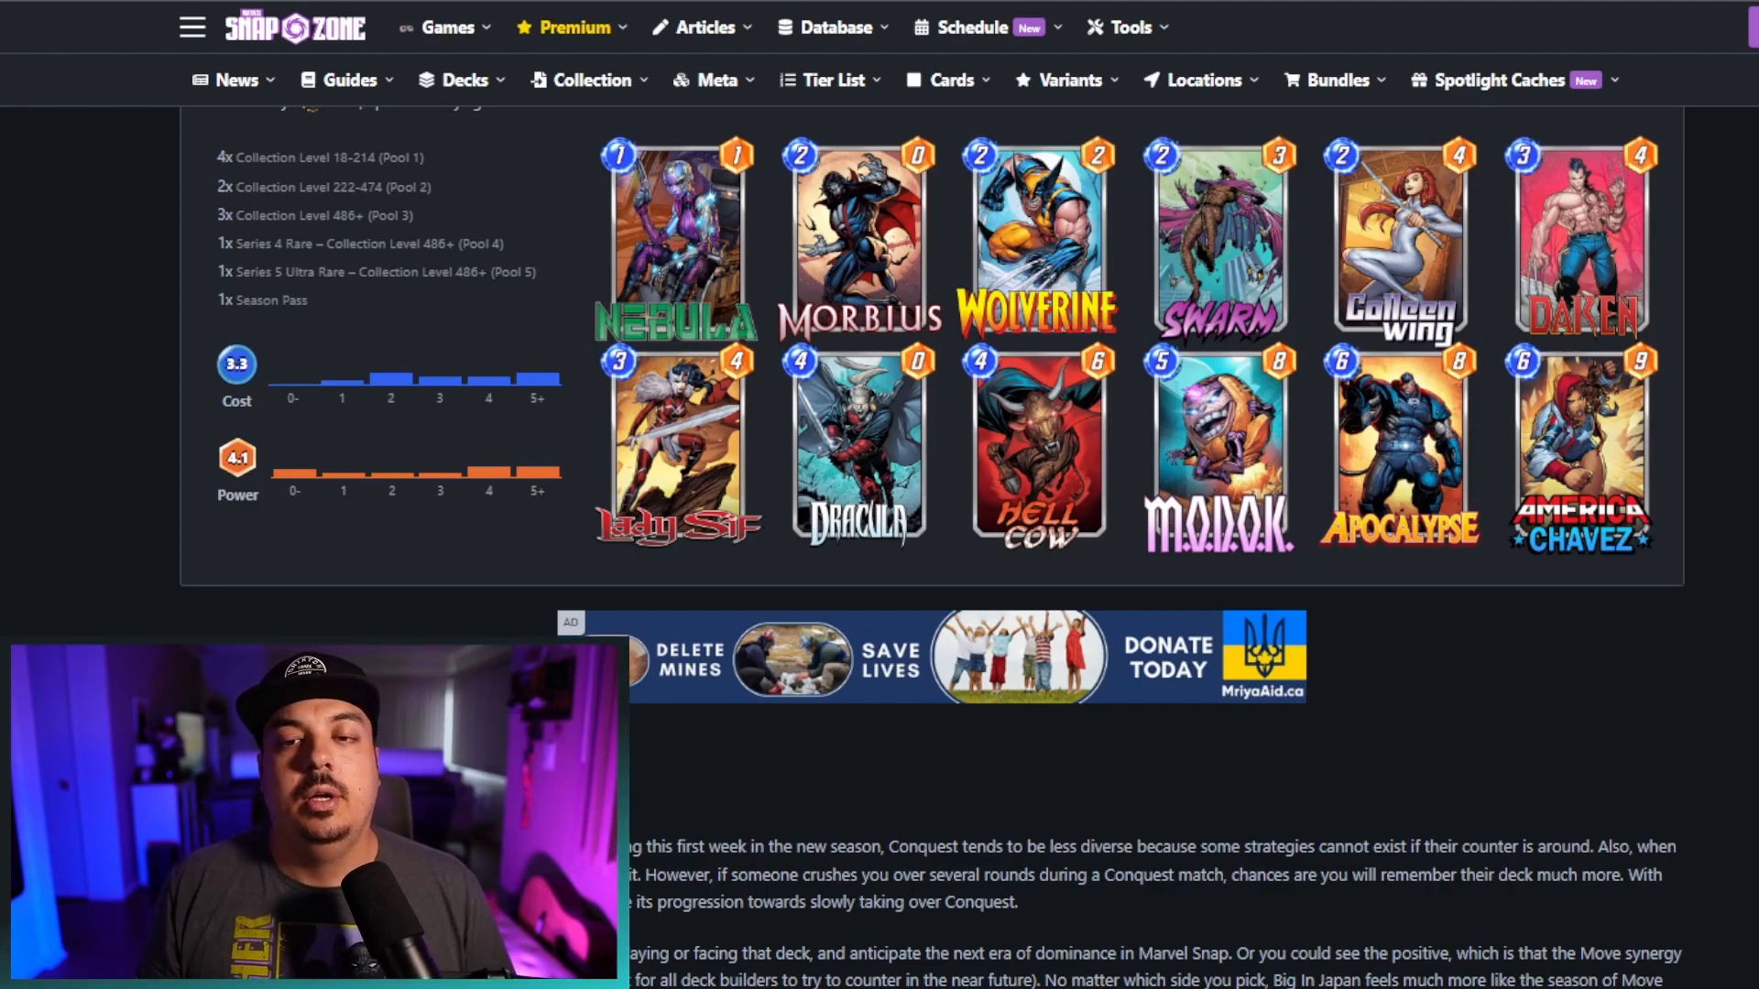
Scroll past Evolved Lockjaw and back up to the top tier list table showing all eight decks
scroll(down, 3)
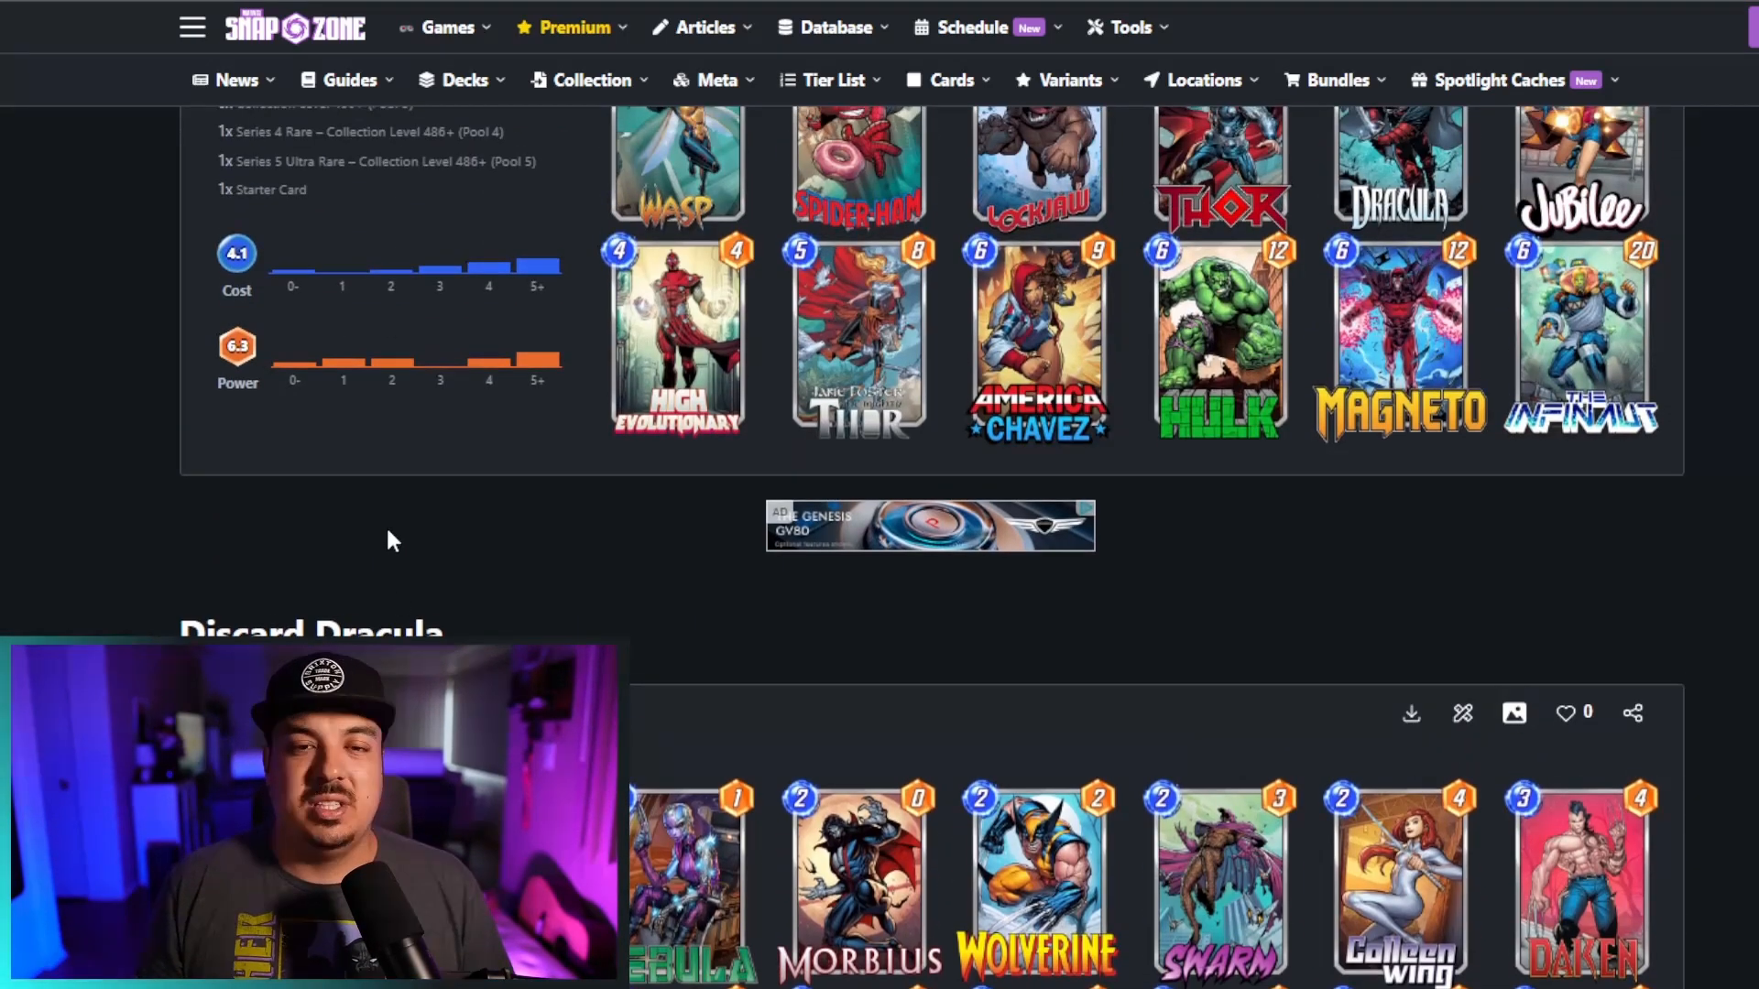
scroll(up, 3)
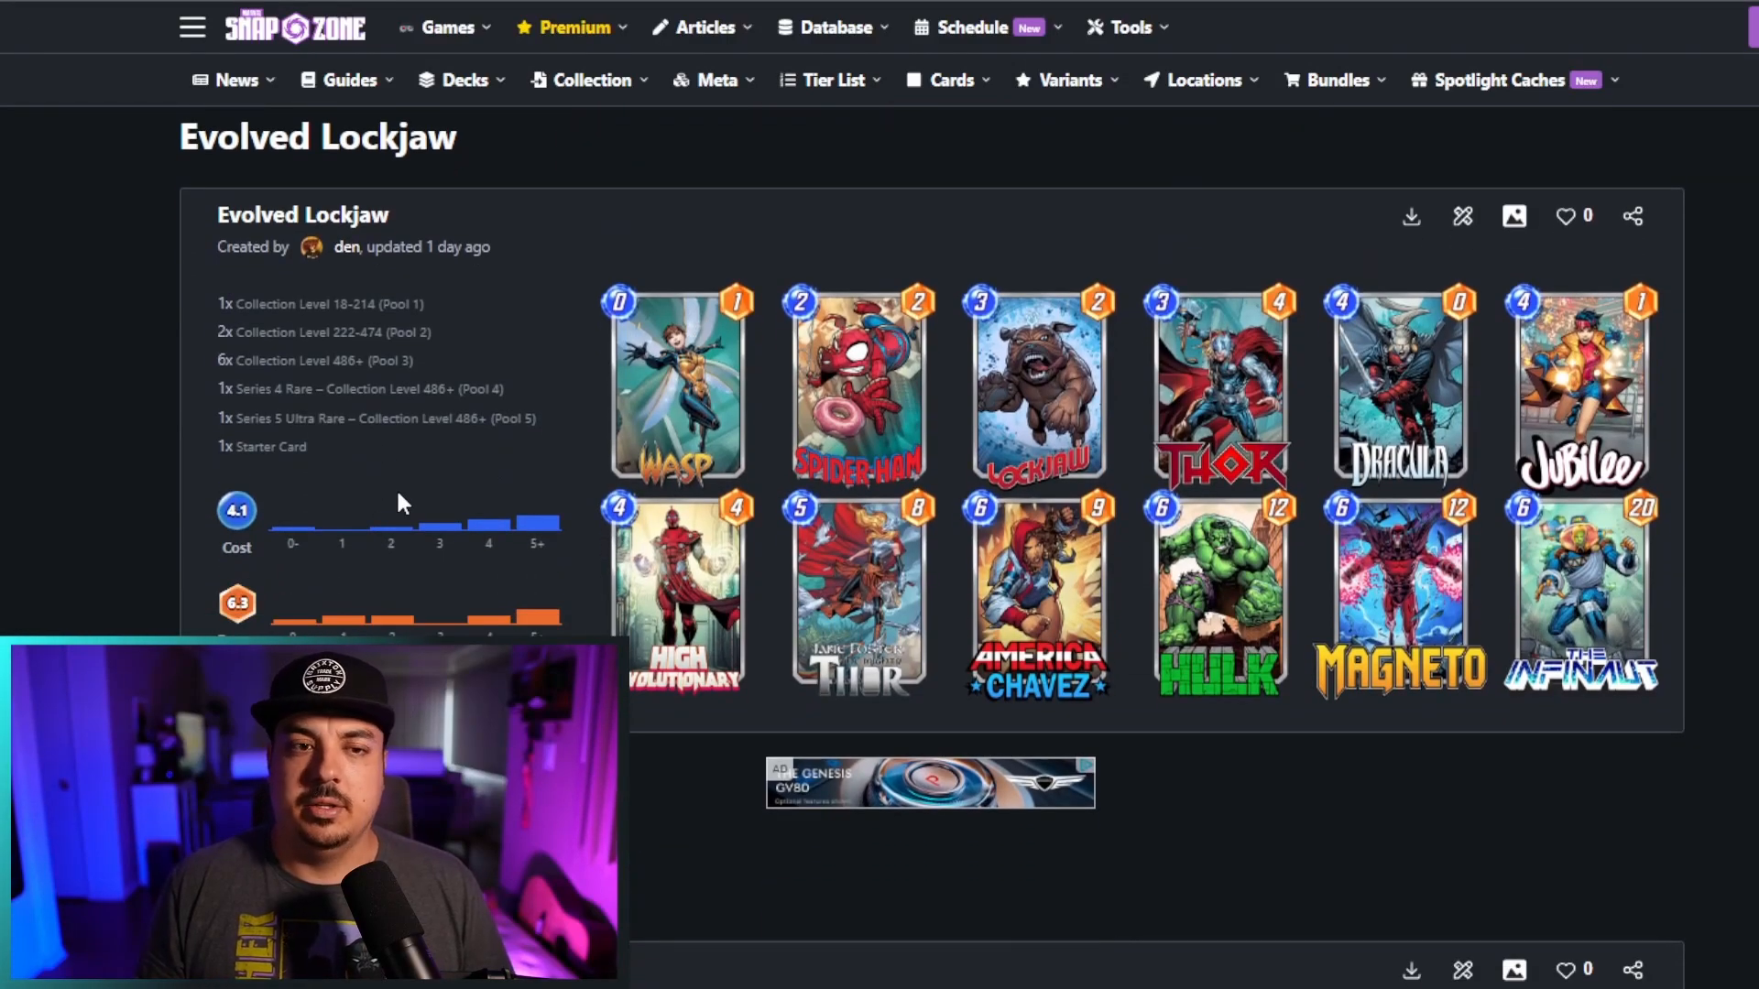
scroll(down, 3)
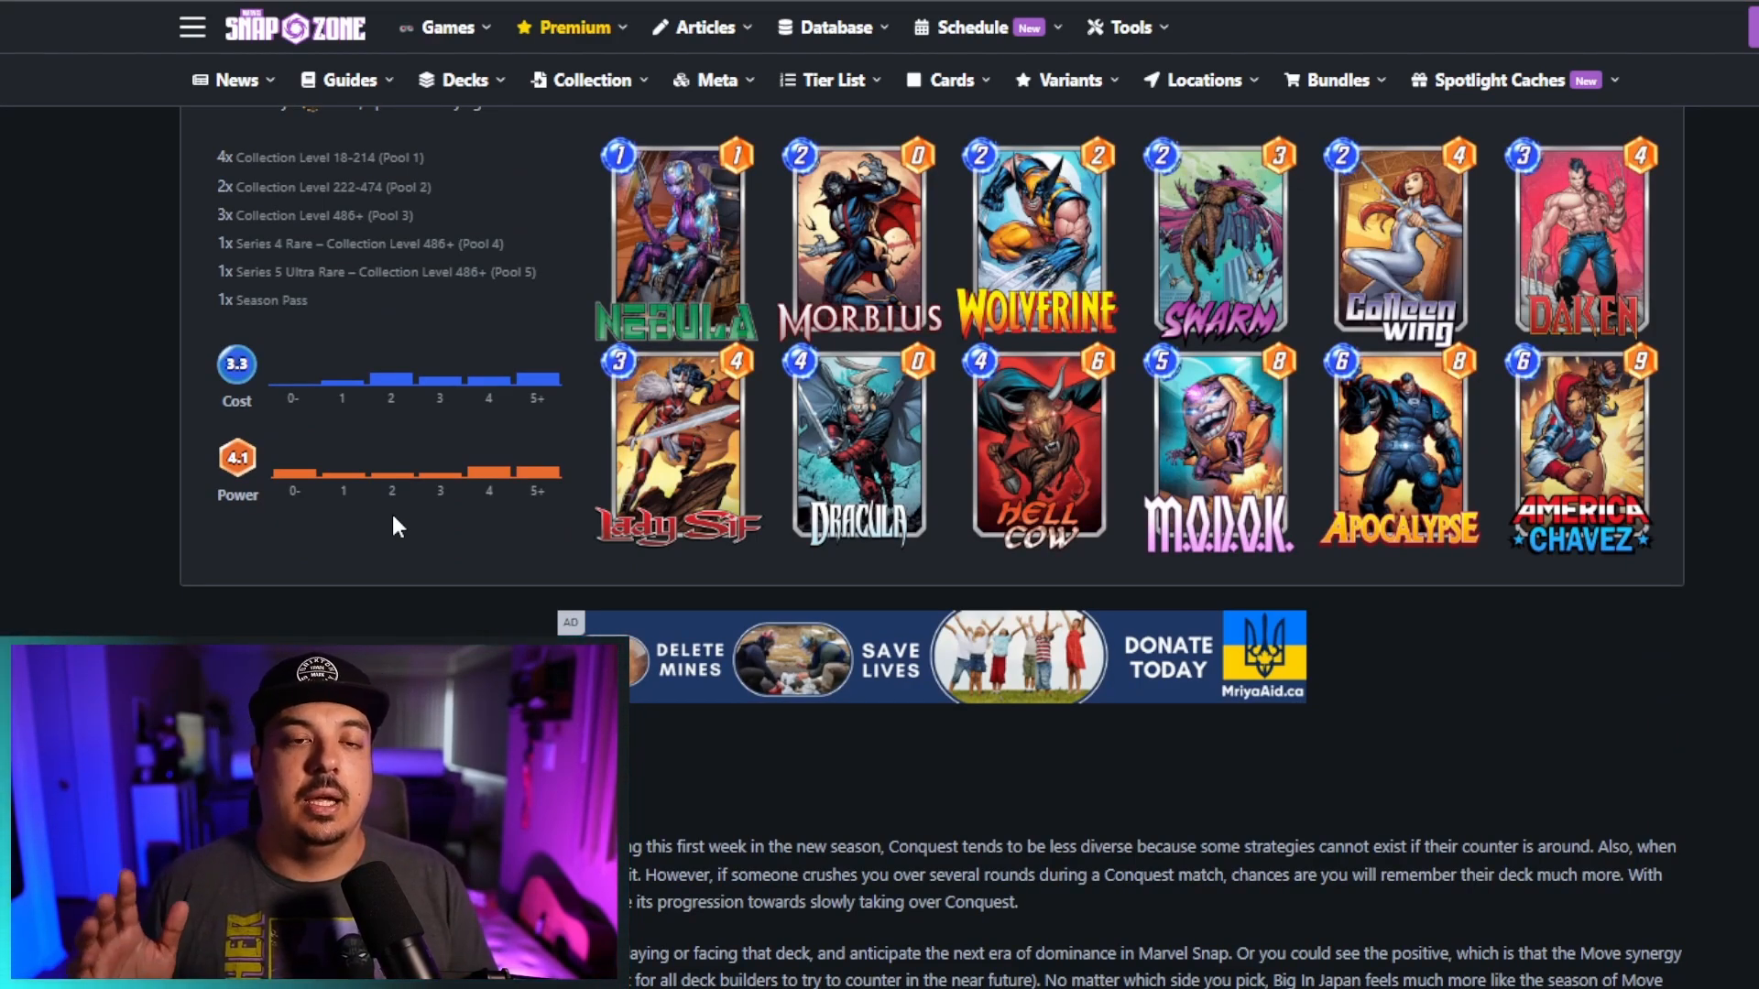
scroll(up, 3)
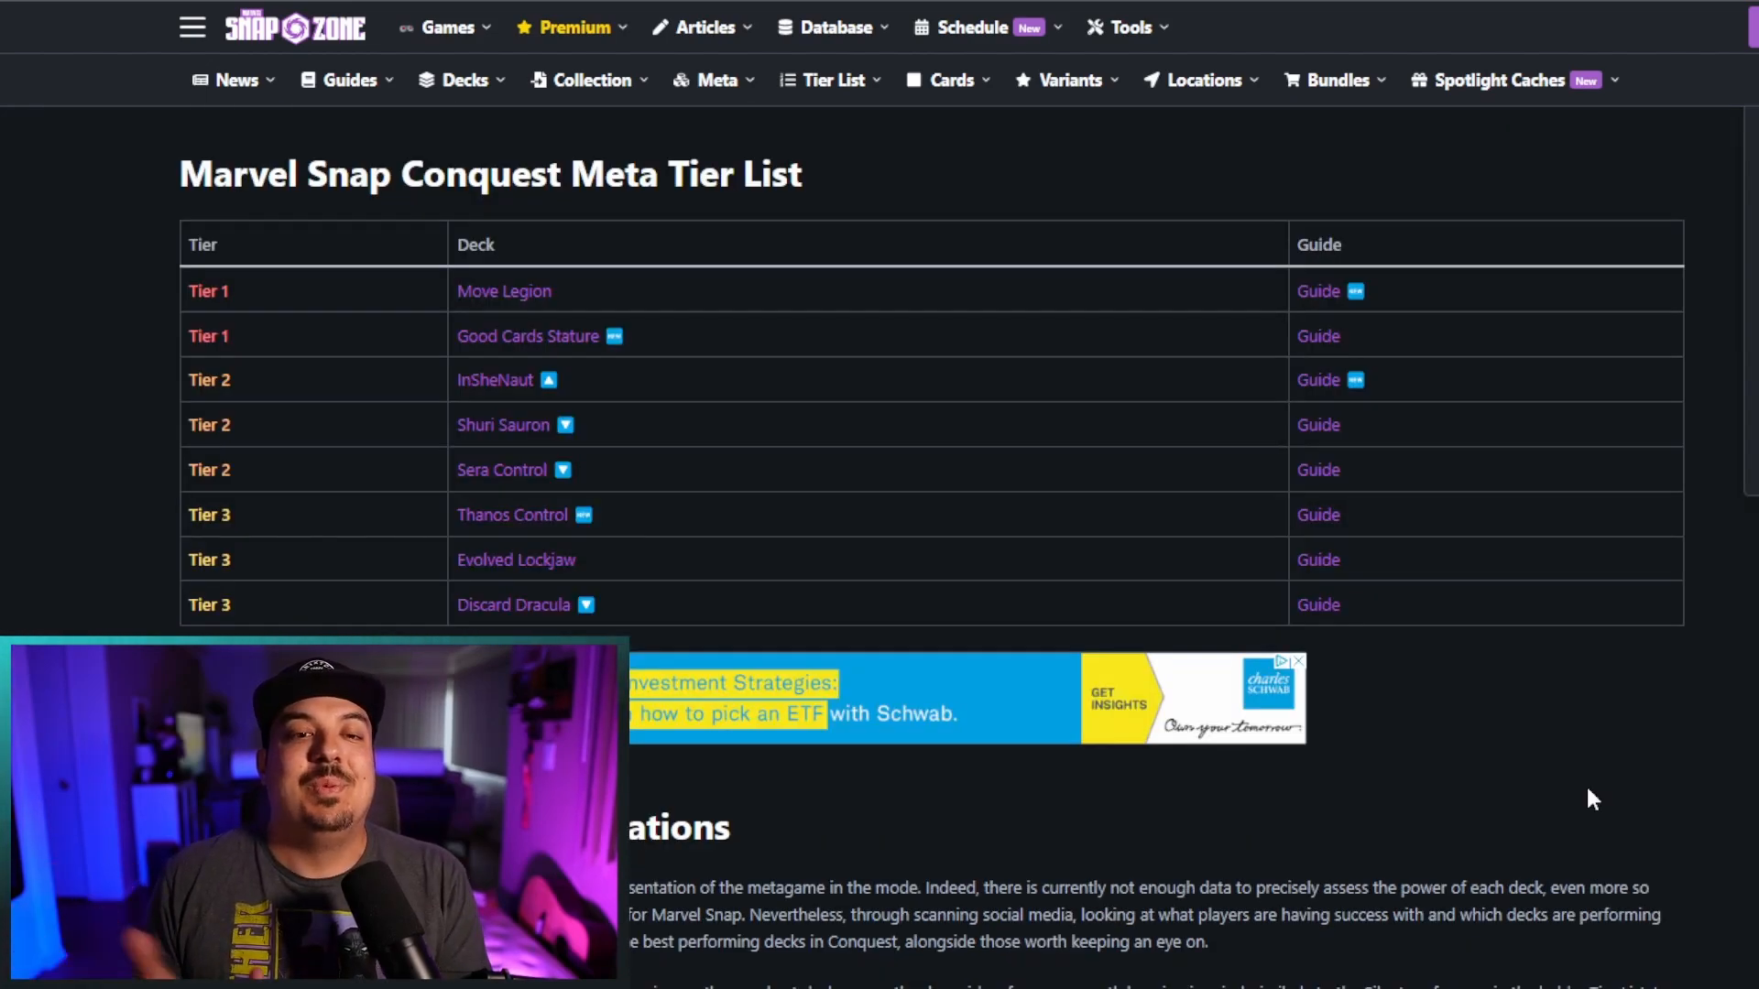